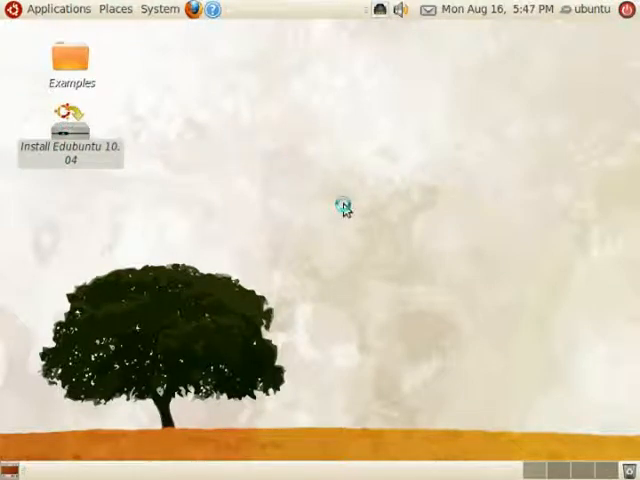
Step: Launch the installer from the 'Install Edubuntu 10.04' desktop icon
double_click(64, 120)
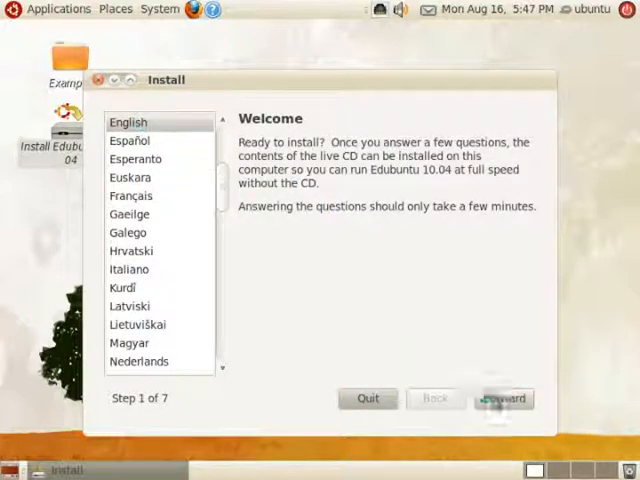
Step: Accept English, the United States/Chicago time zone and the USA keyboard layout, reaching disk preparation
left_click(504, 398)
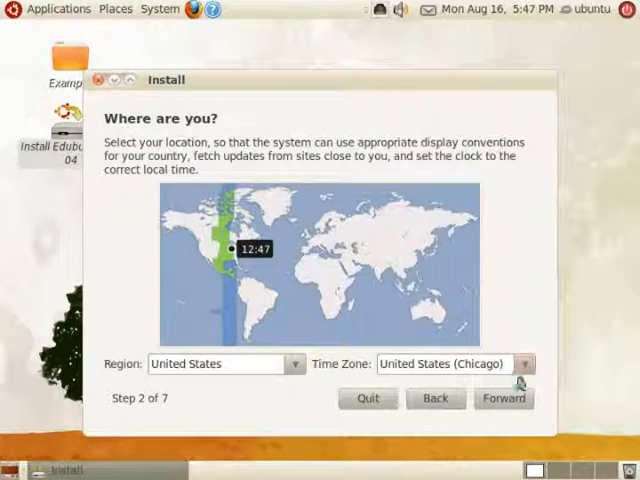
left_click(504, 398)
type("test the keyboard")
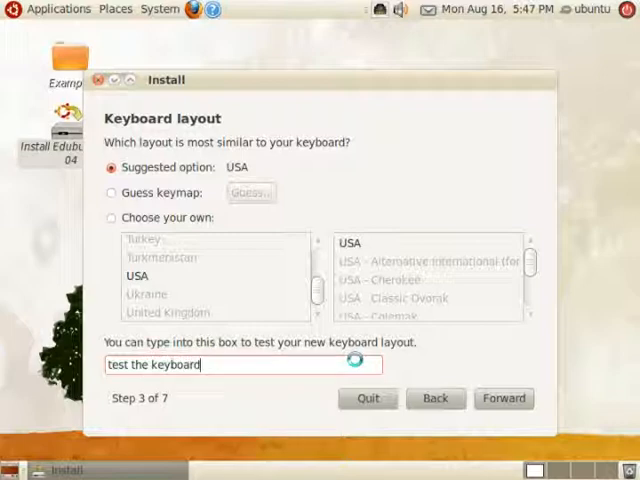
left_click(504, 398)
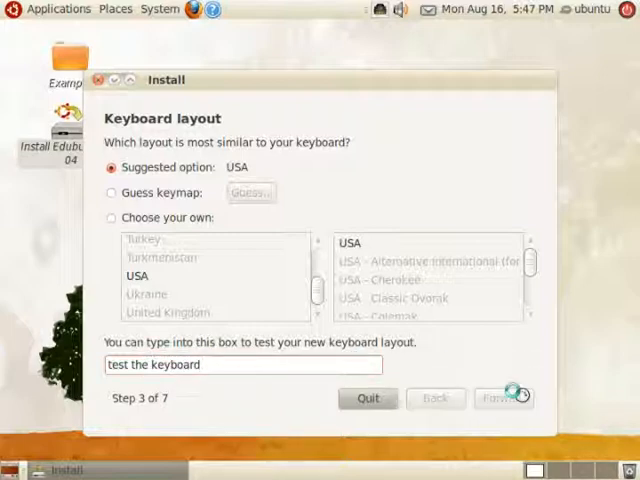
left_click(504, 398)
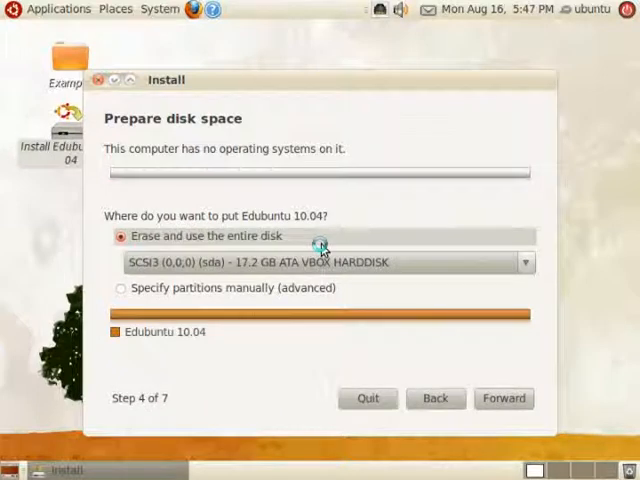
mouse_move(216, 236)
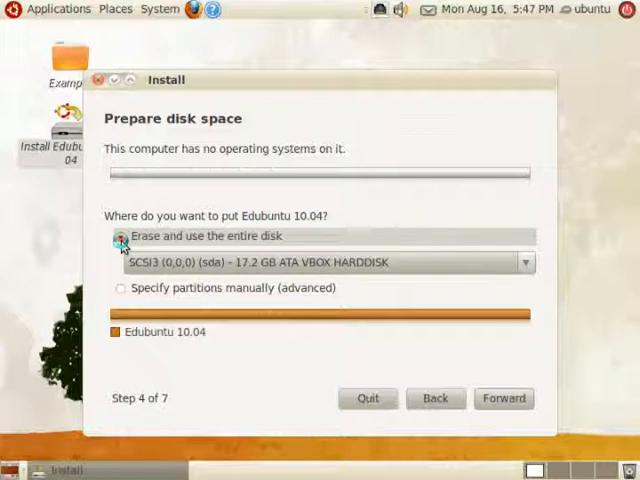
Step: Choose 'Erase and use the entire disk' for the SCSI3 17.2 GB disk and continue to the account step
left_click(120, 236)
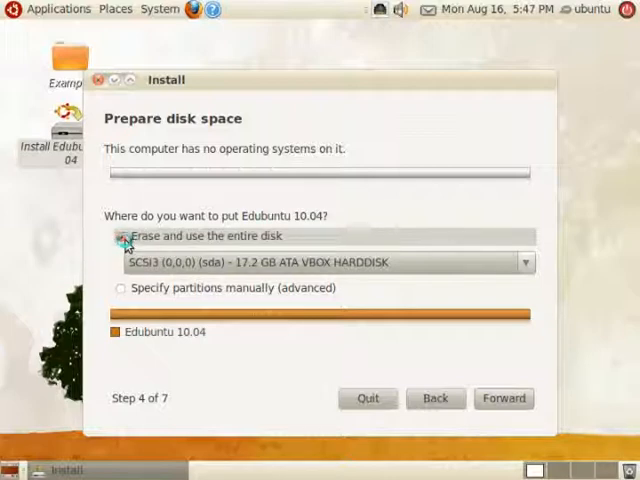
left_click(120, 236)
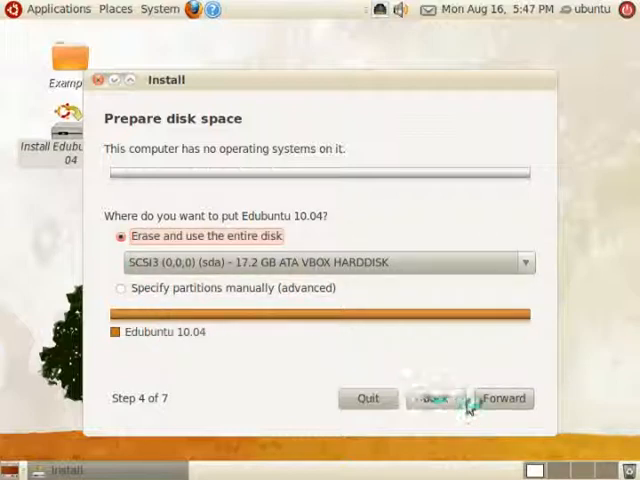
left_click(504, 398)
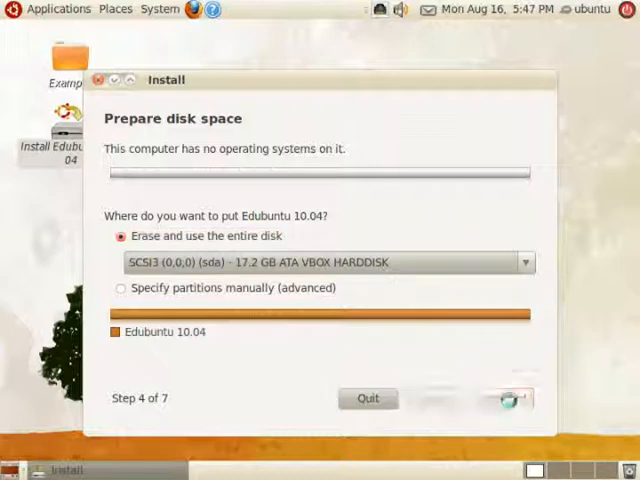
left_click(504, 398)
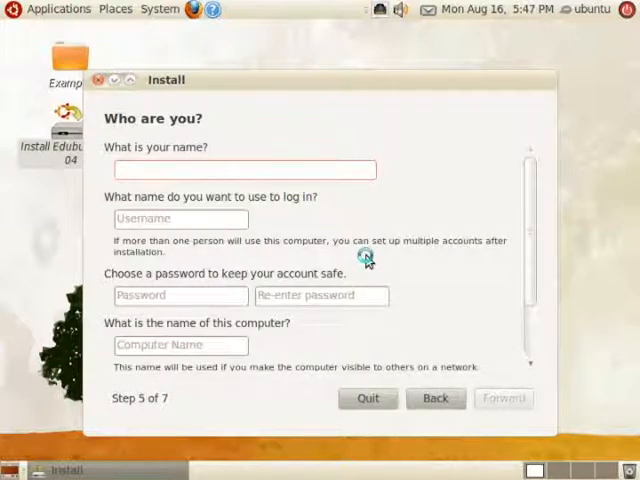
Step: Enter the techunit user's name, login, password and computer name techunit-desktop, then continue to 'Ready to install'
left_click(244, 168)
type("techunit")
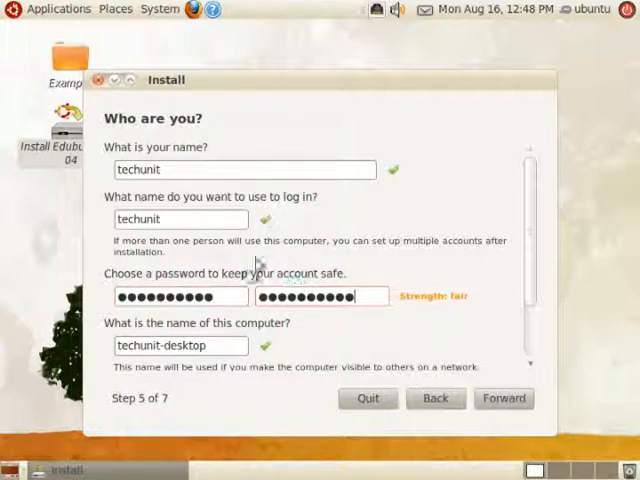
left_click(504, 398)
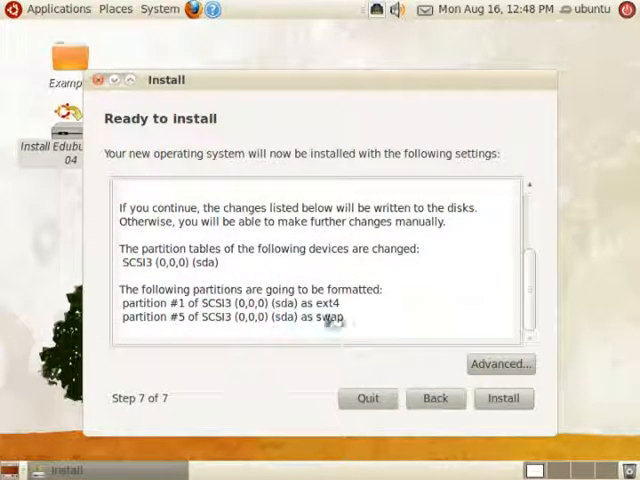
Step: Begin installing Edubuntu with the whole-disk partition settings and let it finish copying
left_click(504, 396)
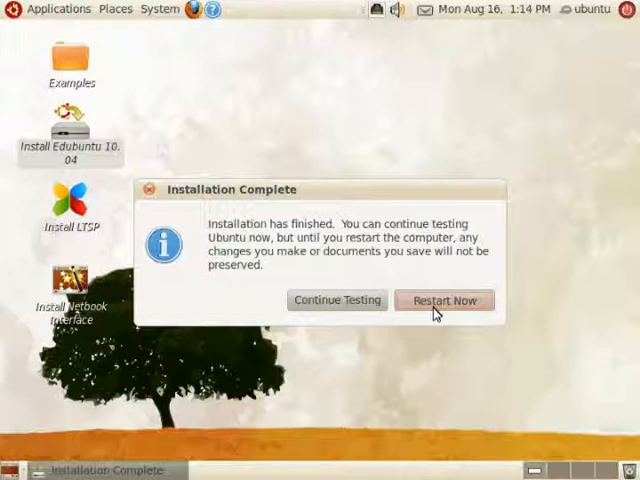
Step: Restart into the newly installed system, reaching the techunit-desktop login screen
left_click(444, 300)
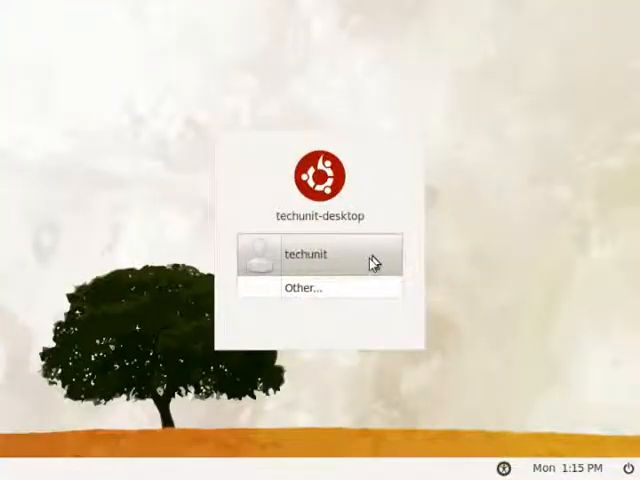
Step: Log in as techunit with its password to reach the installed GNOME desktop
left_click(310, 252)
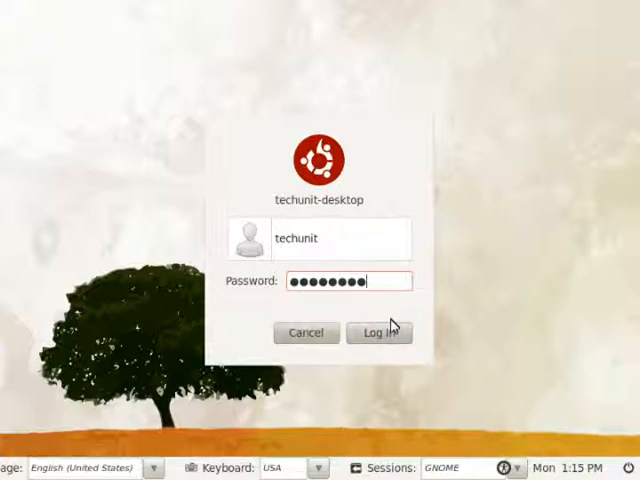
left_click(380, 332)
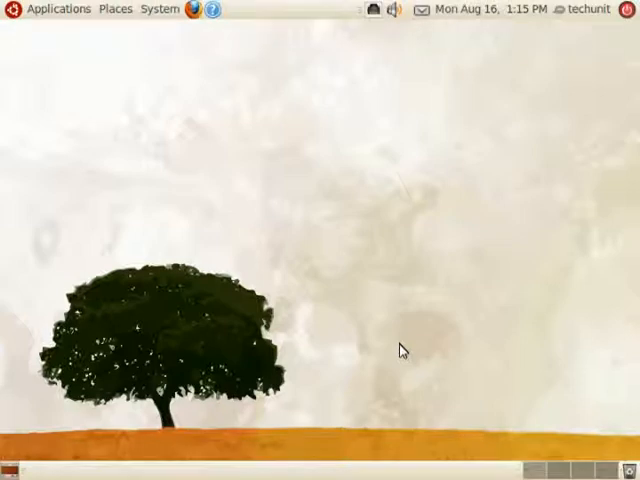